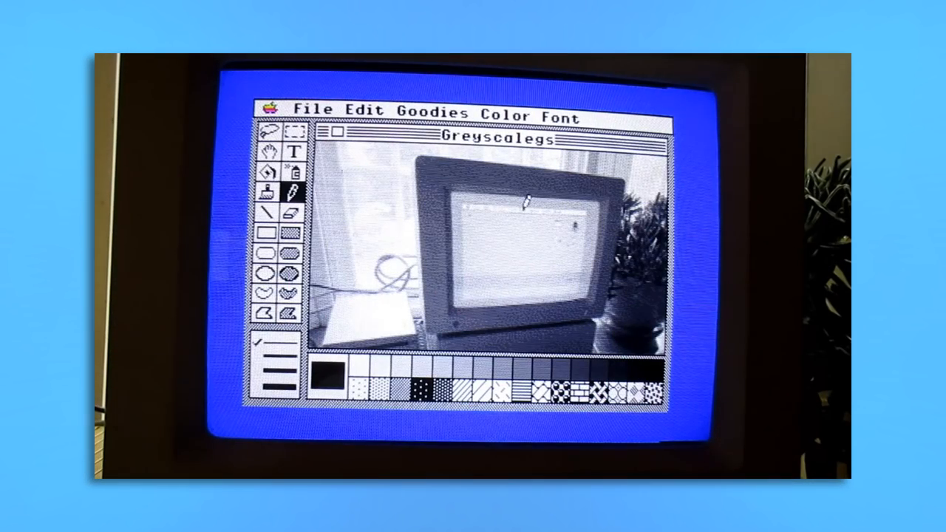
- Split the cat photo into 8-bit R/G/B channel images, then run java GSConvertB to write the bitmap and palette bytes
{"action": "left_click", "coordinate": [432, 114]}
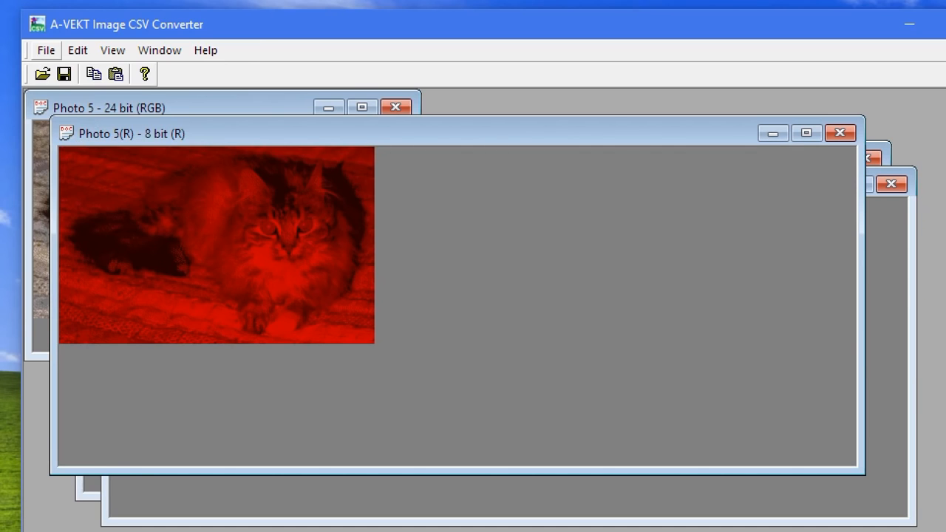
{"action": "left_click", "coordinate": [45, 51]}
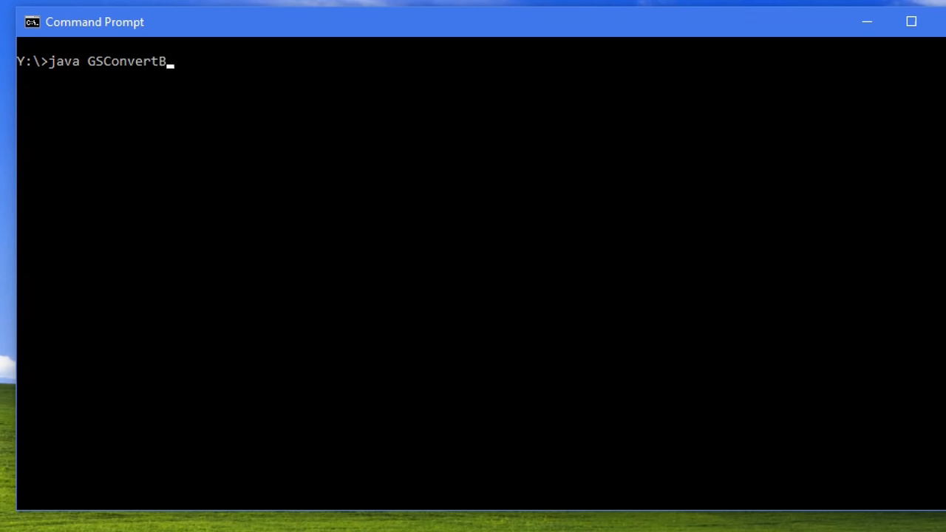
{"action": "key", "text": "Return"}
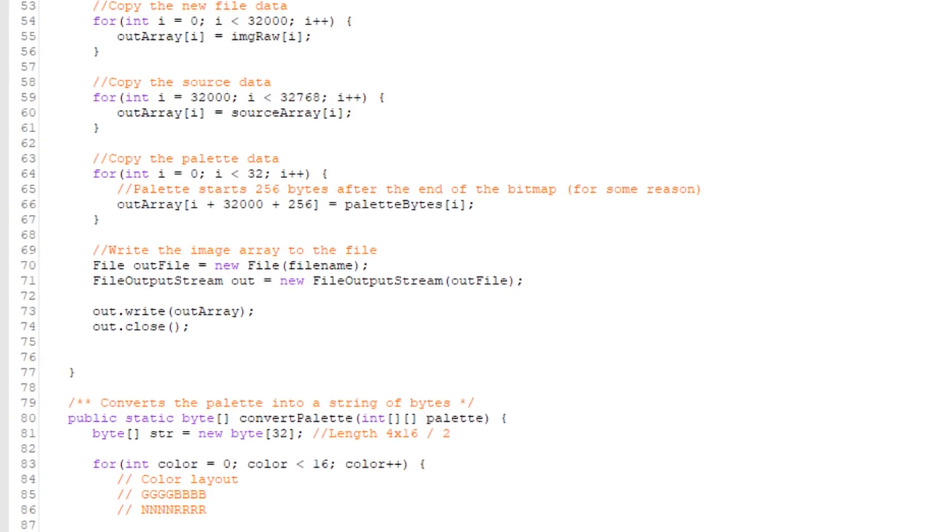
{"action": "scroll", "scroll_direction": "down", "scroll_amount": 3}
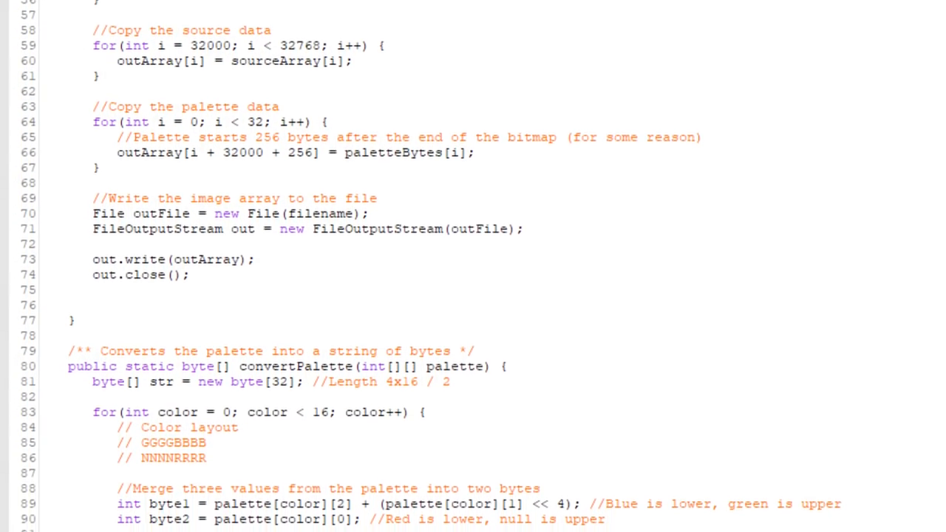
{"action": "scroll", "scroll_direction": "down", "scroll_amount": 3}
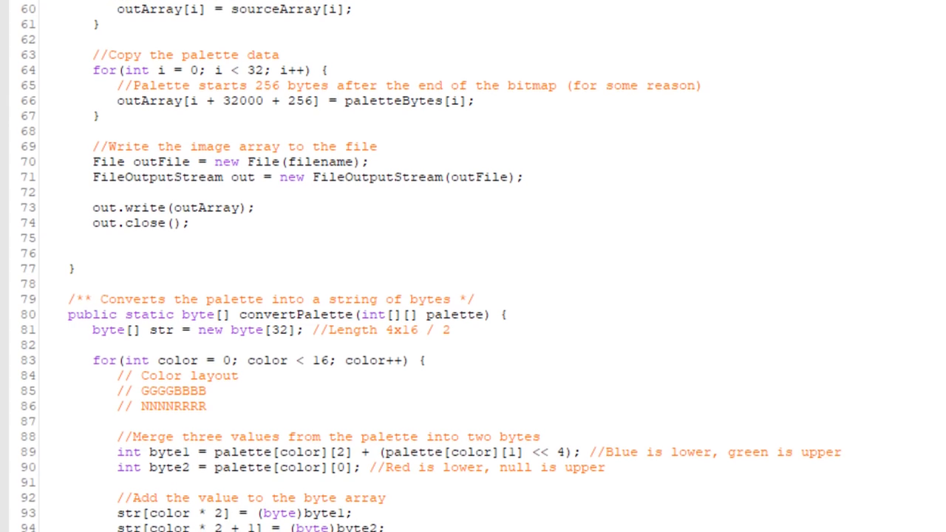
{"action": "scroll", "scroll_direction": "down", "scroll_amount": 3}
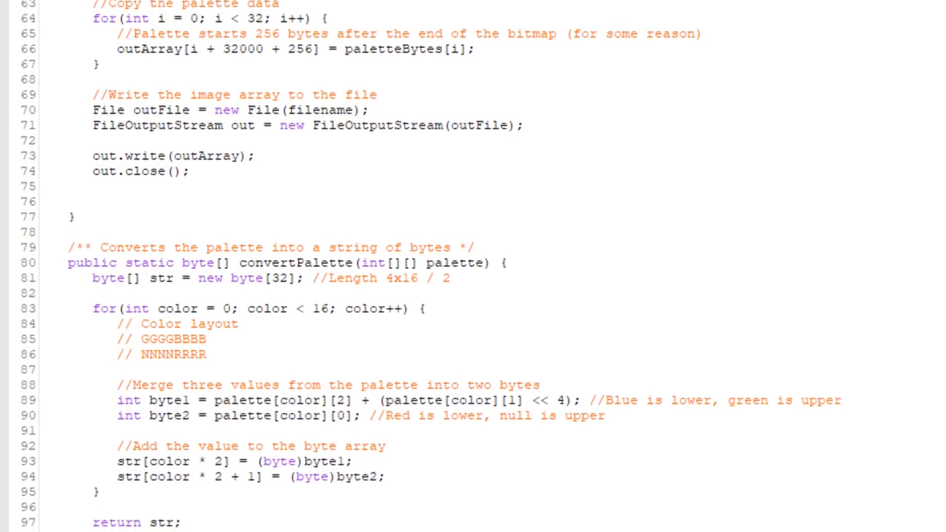
{"action": "scroll", "scroll_direction": "down", "scroll_amount": 3}
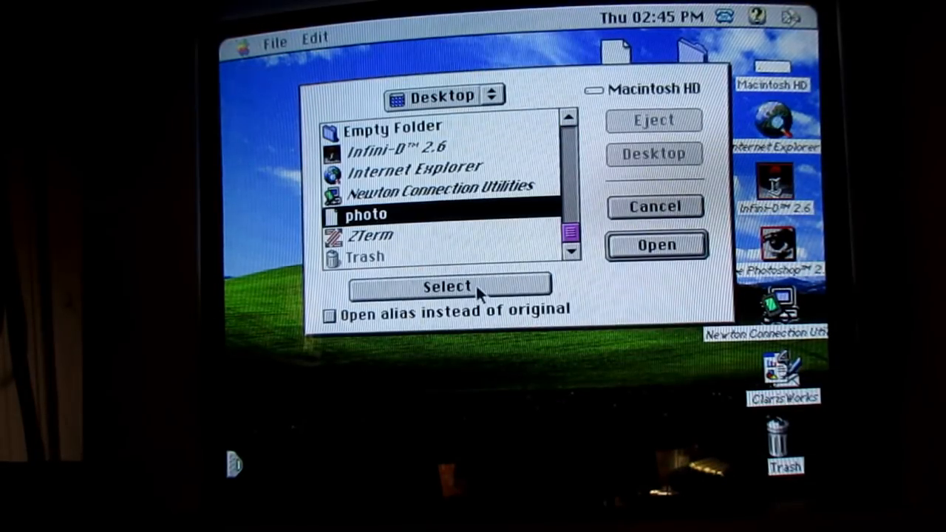
- Select the Desktop photo folder so CiderPress shows the 32768-byte LZW Cat16Color PIC
{"action": "left_click", "coordinate": [446, 286]}
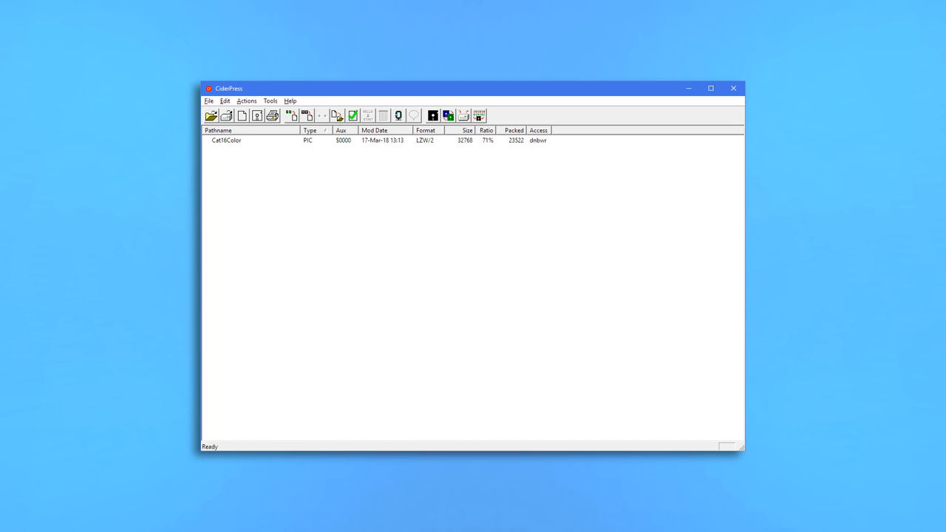
- Open the NuFX archive holding the Cat16Color PIC entry (32768 bytes, 71% size)
{"action": "left_click", "coordinate": [495, 251]}
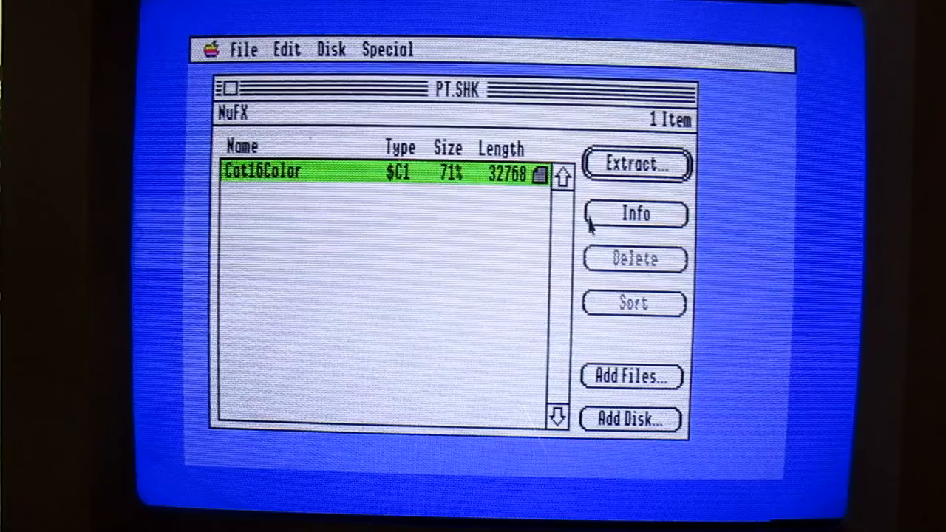
- Extract Cat16Color from the PT.SHK archive on the IIgs
{"action": "left_click", "coordinate": [634, 214]}
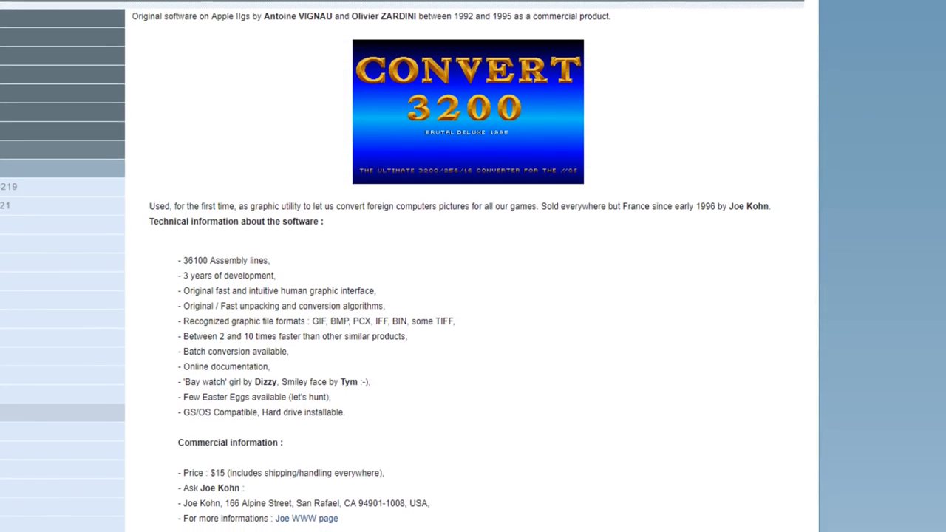
{"action": "scroll", "scroll_direction": "down", "scroll_amount": 3}
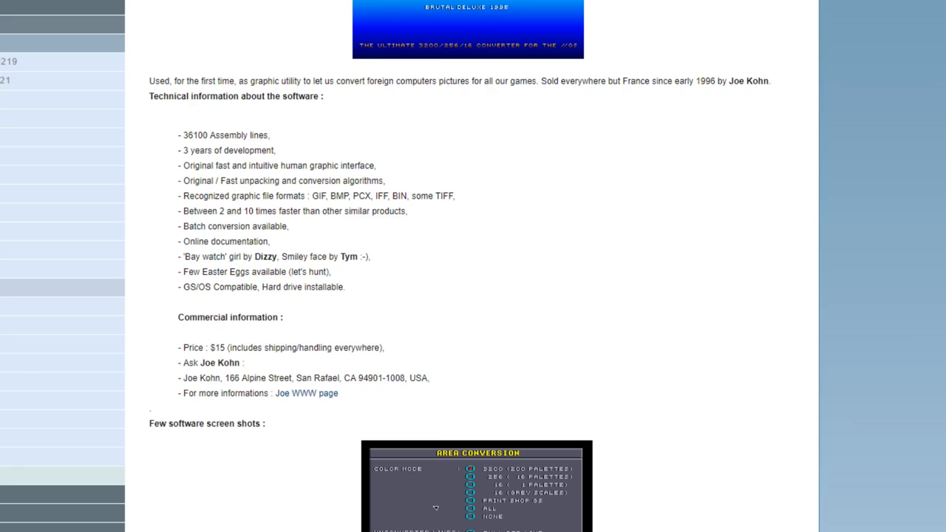
{"action": "scroll", "scroll_direction": "down", "scroll_amount": 3}
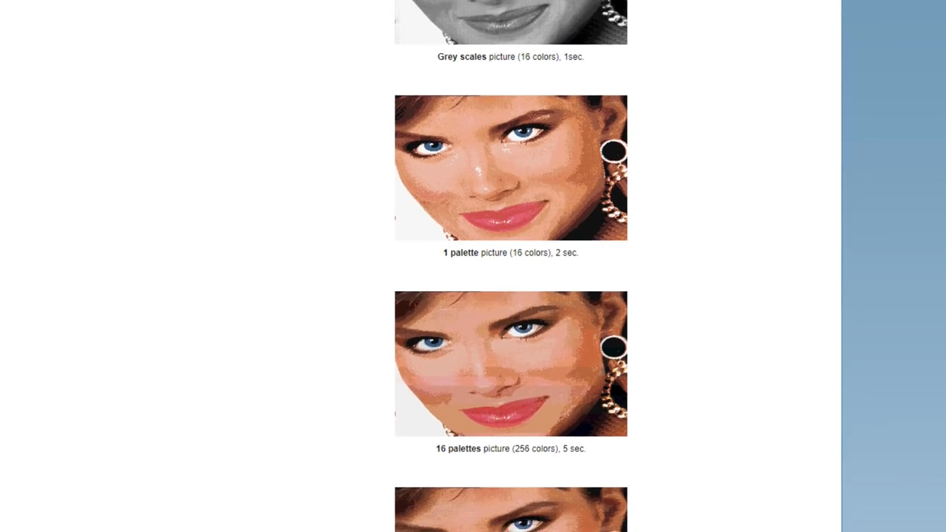
{"action": "scroll", "scroll_direction": "up", "scroll_amount": 3}
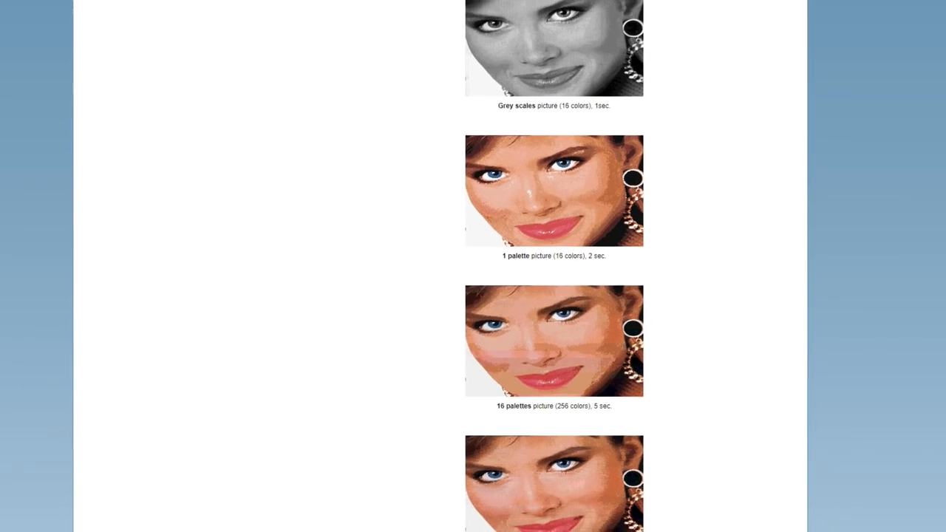